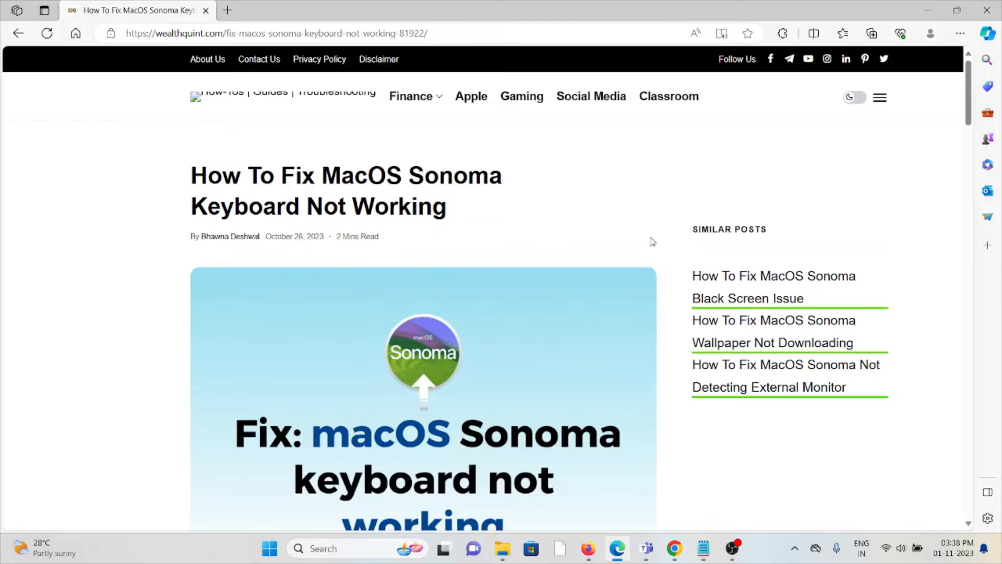
{"action": "mouse_move", "coordinate": [104, 72]}
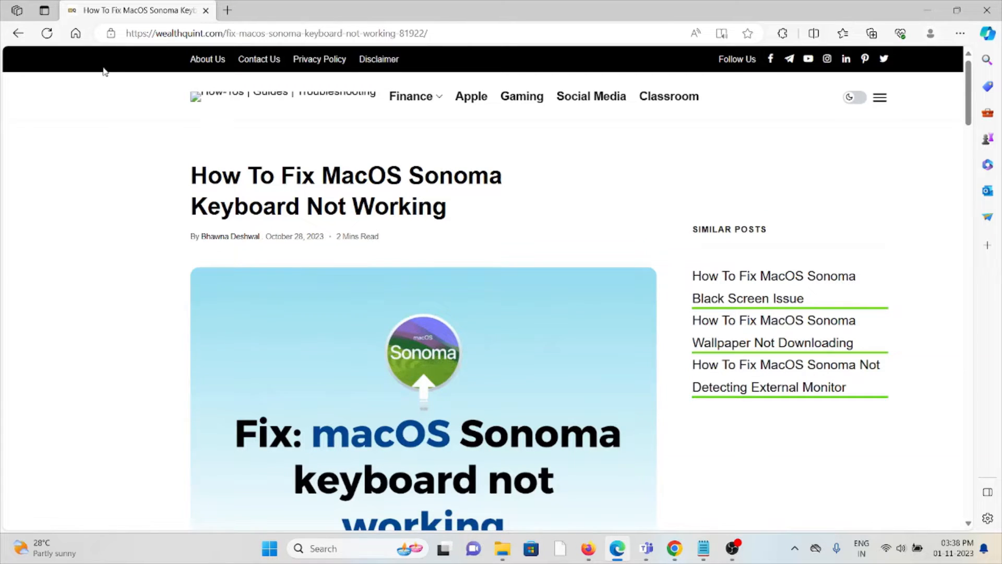
{"action": "scroll", "scroll_direction": "down", "scroll_amount": 3}
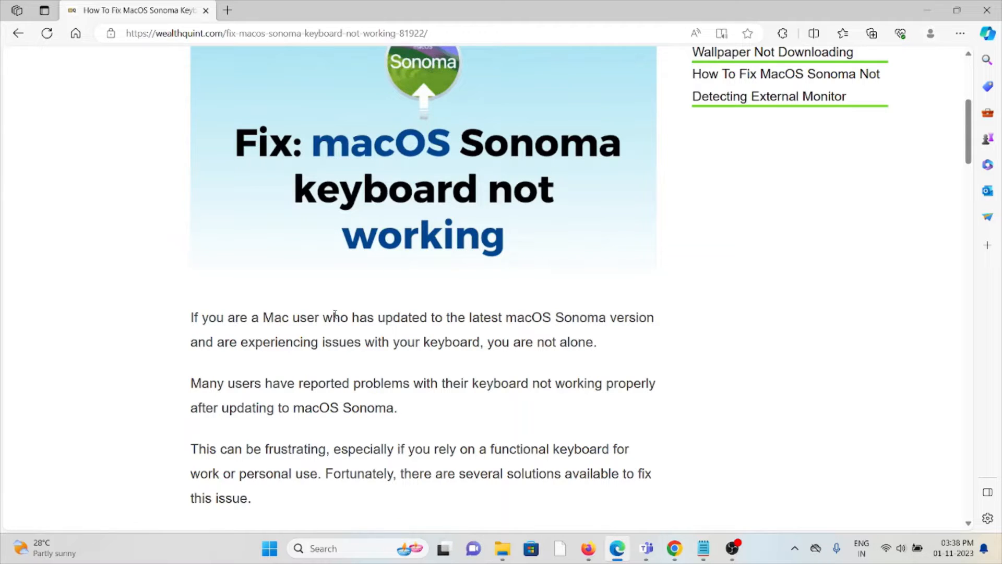
{"action": "scroll", "scroll_direction": "down", "scroll_amount": 3}
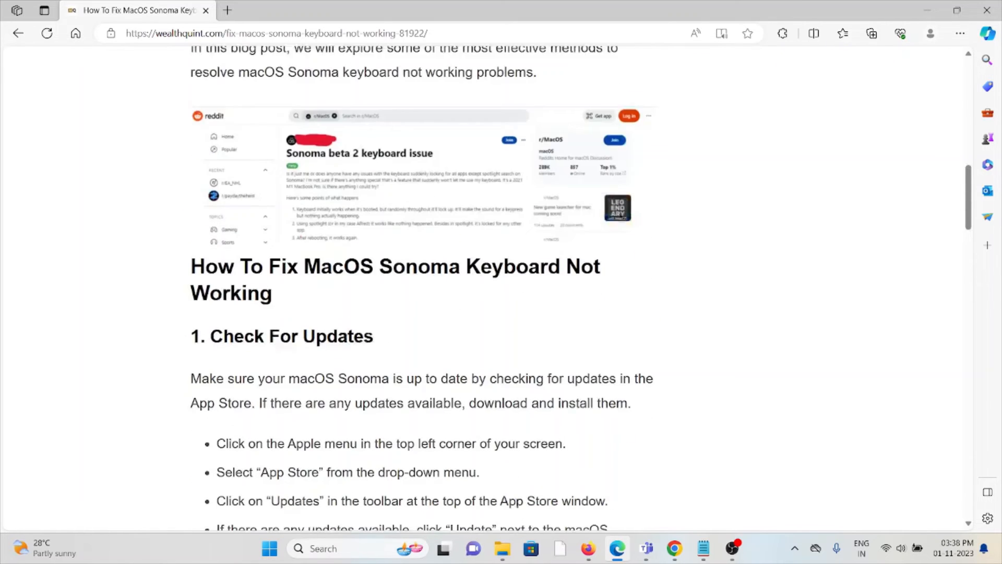
{"action": "scroll", "scroll_direction": "down", "scroll_amount": 3}
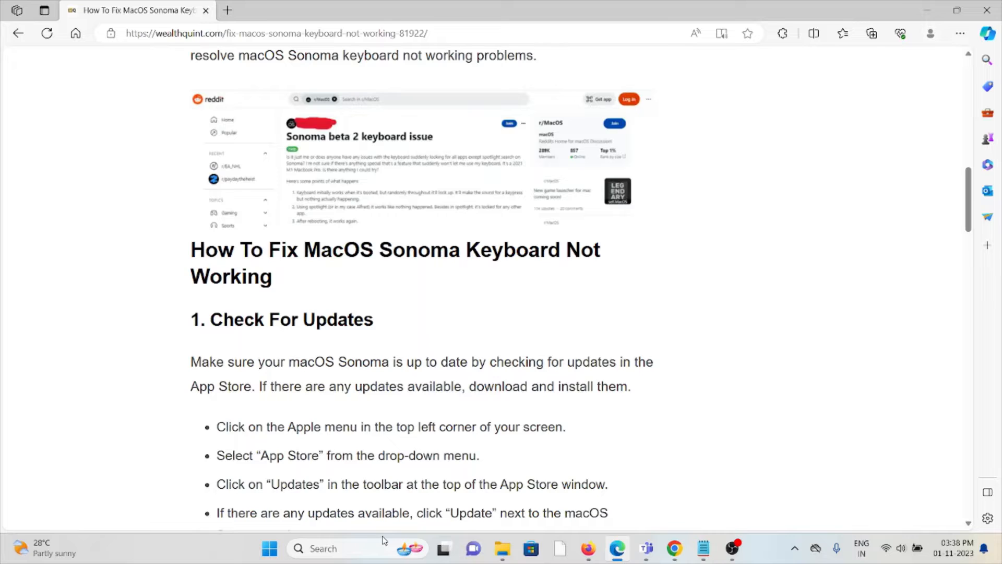
{"action": "scroll", "scroll_direction": "down", "scroll_amount": 3}
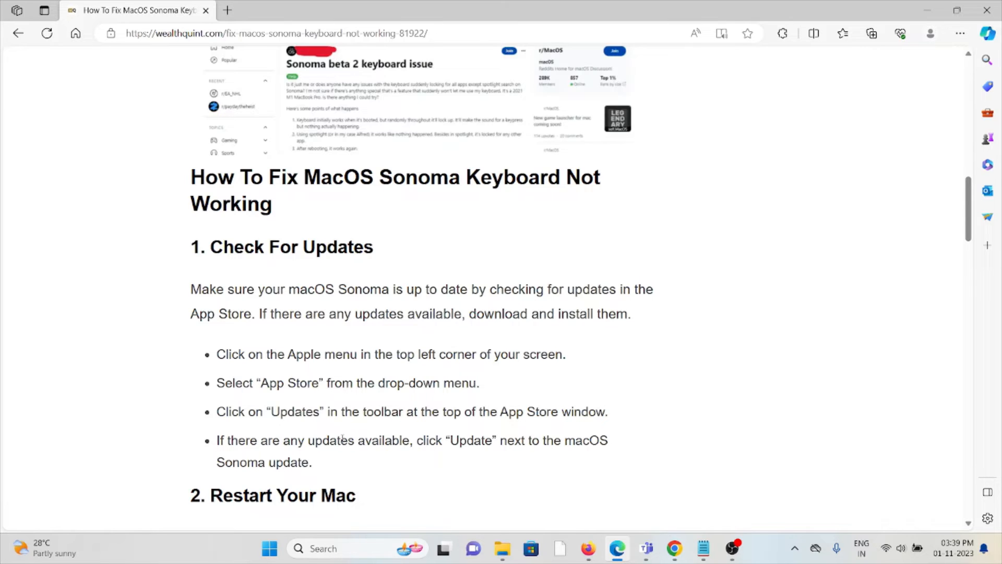
{"action": "scroll", "scroll_direction": "down", "scroll_amount": 3}
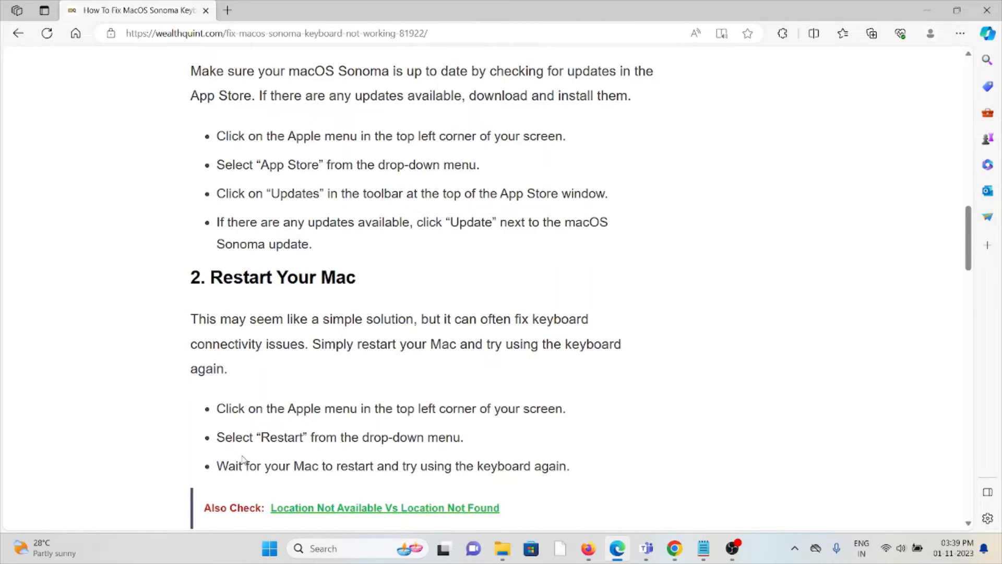
{"action": "scroll", "scroll_direction": "down", "scroll_amount": 3}
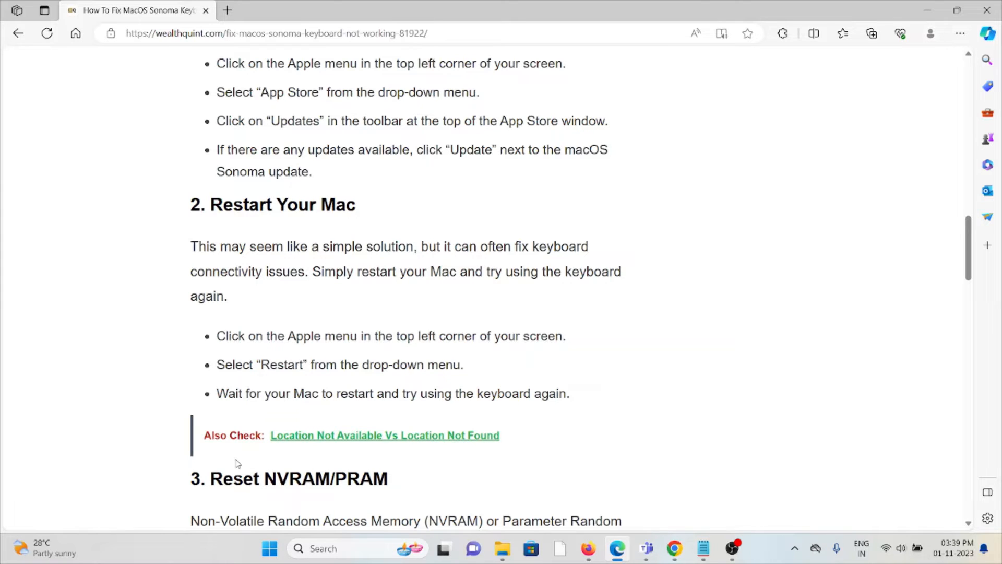
{"action": "scroll", "scroll_direction": "down", "scroll_amount": 3}
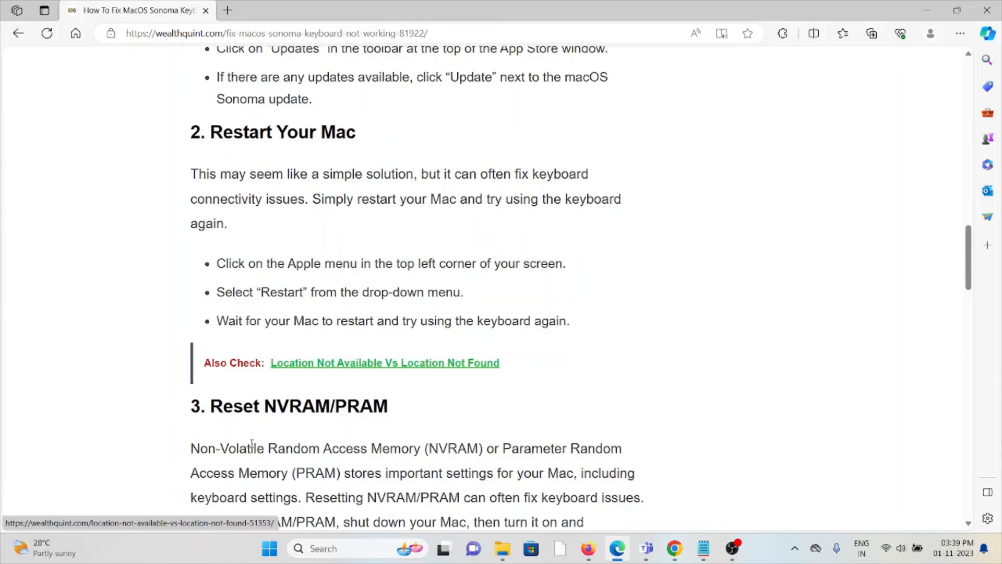
{"action": "scroll", "scroll_direction": "down", "scroll_amount": 3}
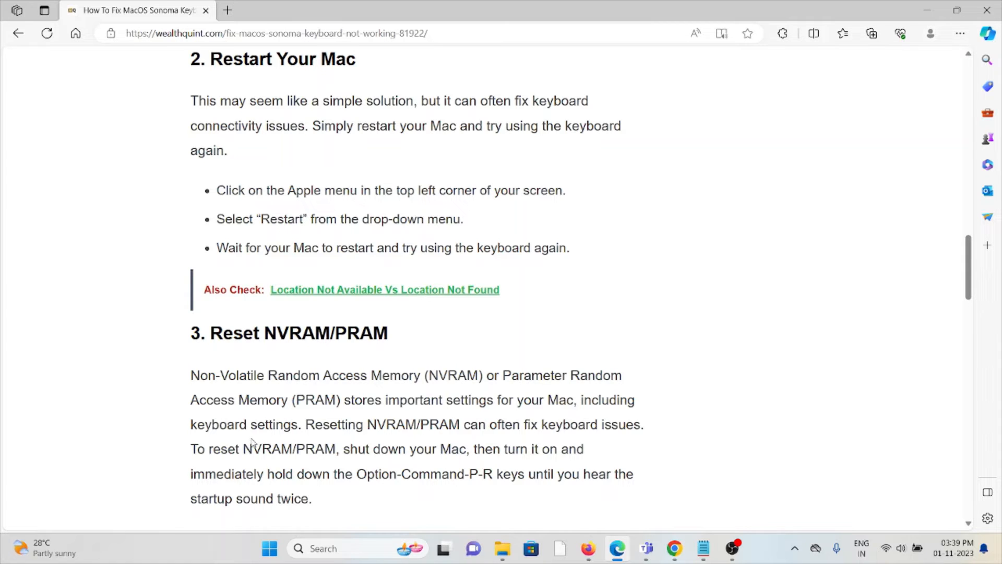
{"action": "scroll", "scroll_direction": "down", "scroll_amount": 3}
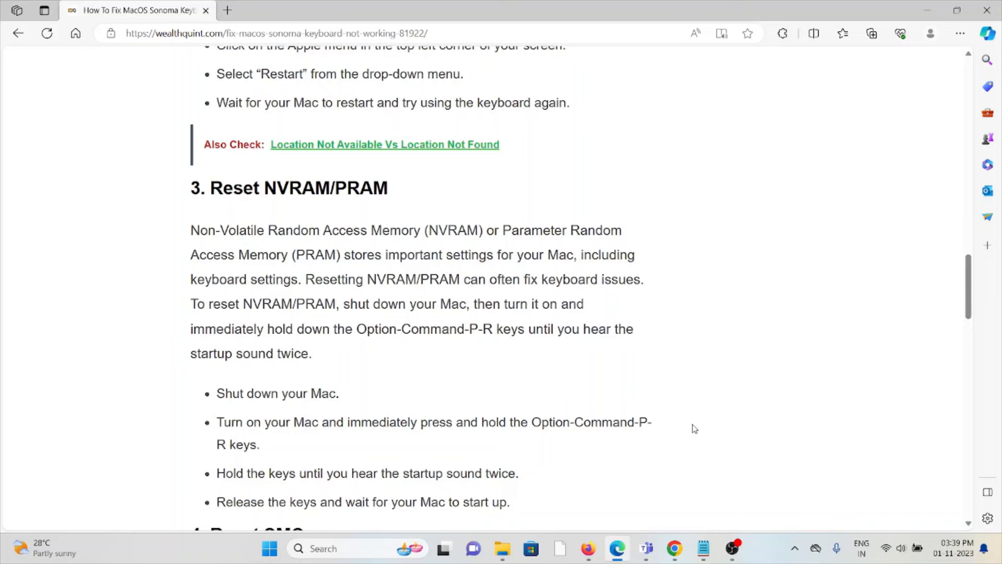
{"action": "scroll", "scroll_direction": "down", "scroll_amount": 3}
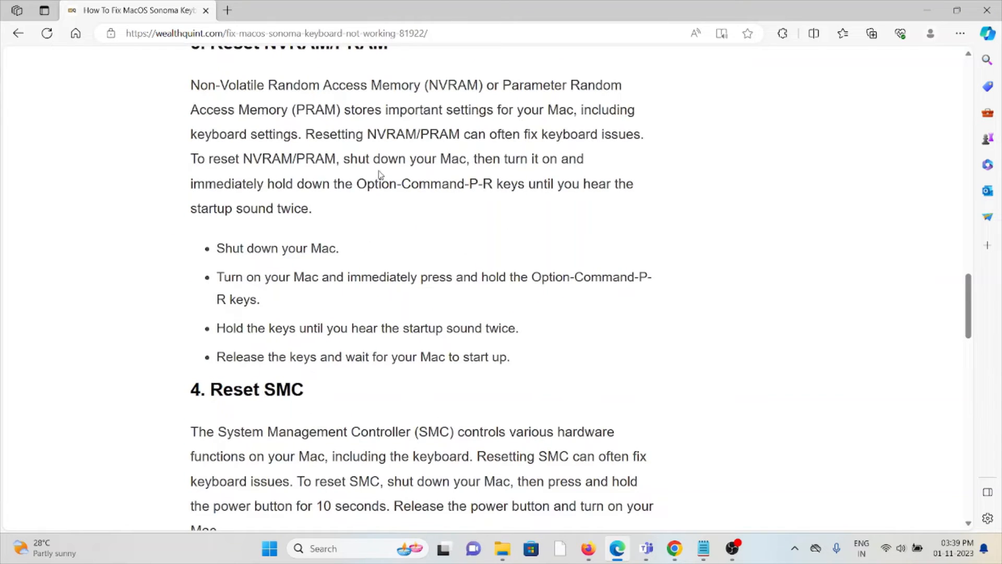
{"action": "mouse_move", "coordinate": [409, 209]}
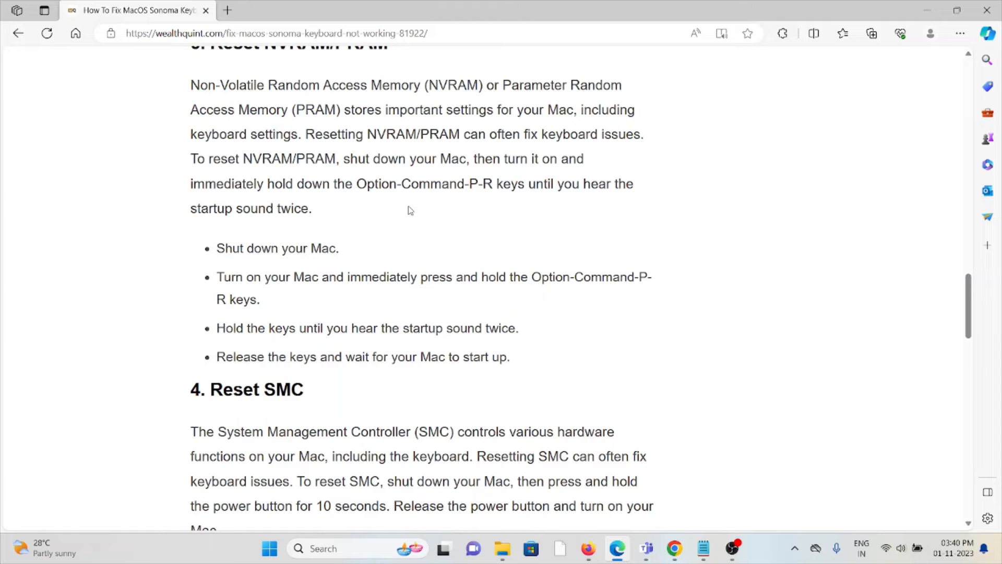
{"action": "mouse_move", "coordinate": [416, 202]}
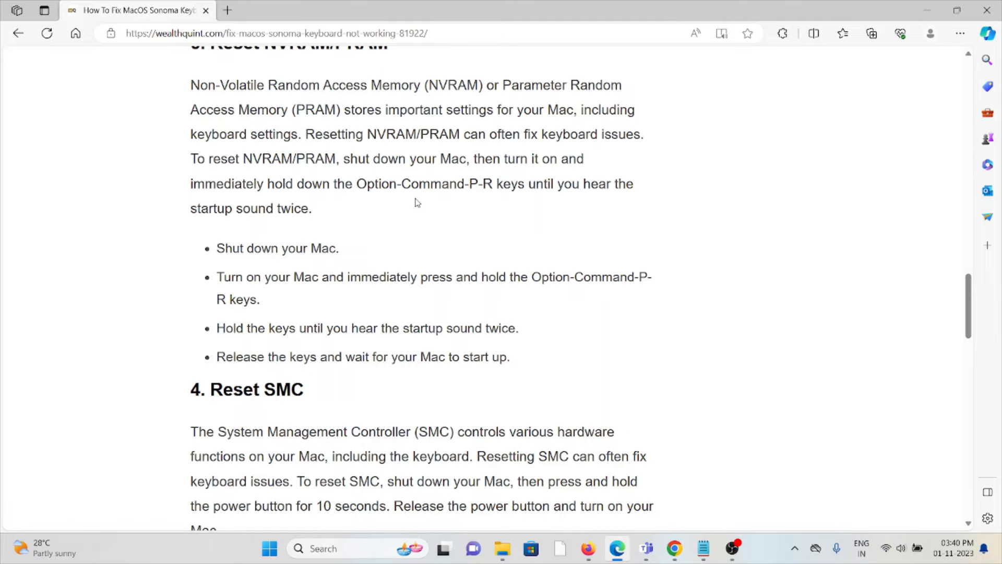
{"action": "scroll", "scroll_direction": "down", "scroll_amount": 3}
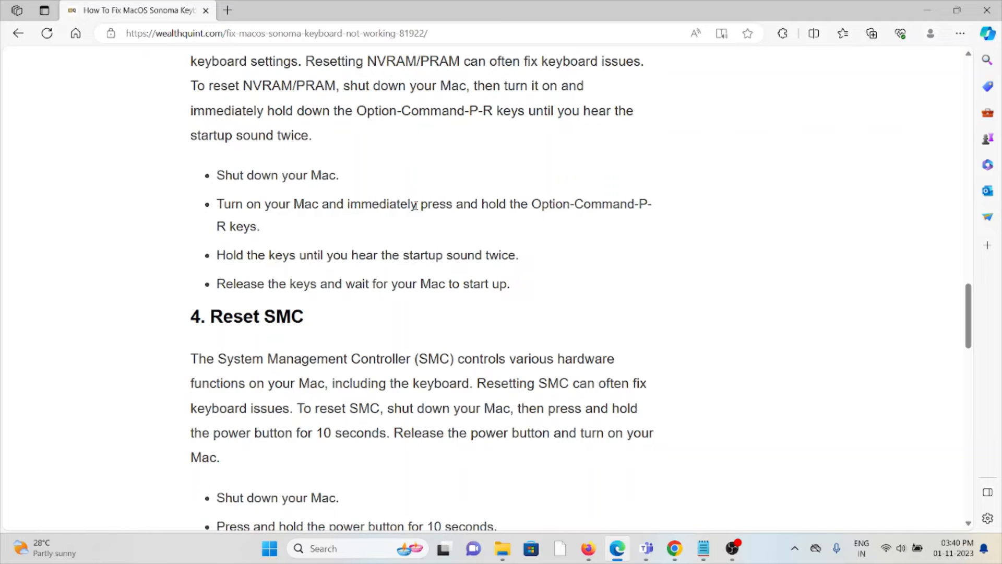
{"action": "scroll", "scroll_direction": "down", "scroll_amount": 3}
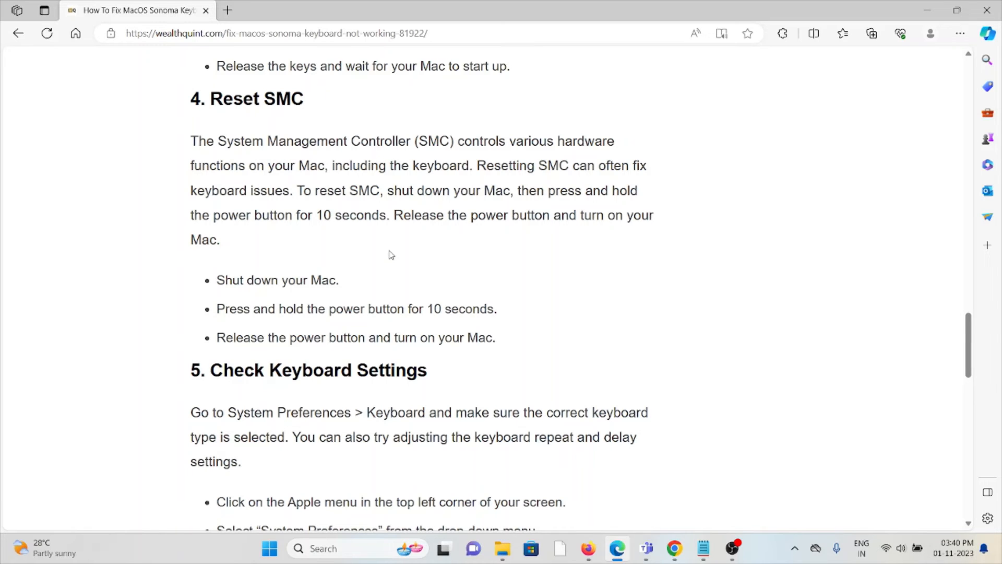
{"action": "scroll", "scroll_direction": "down", "scroll_amount": 3}
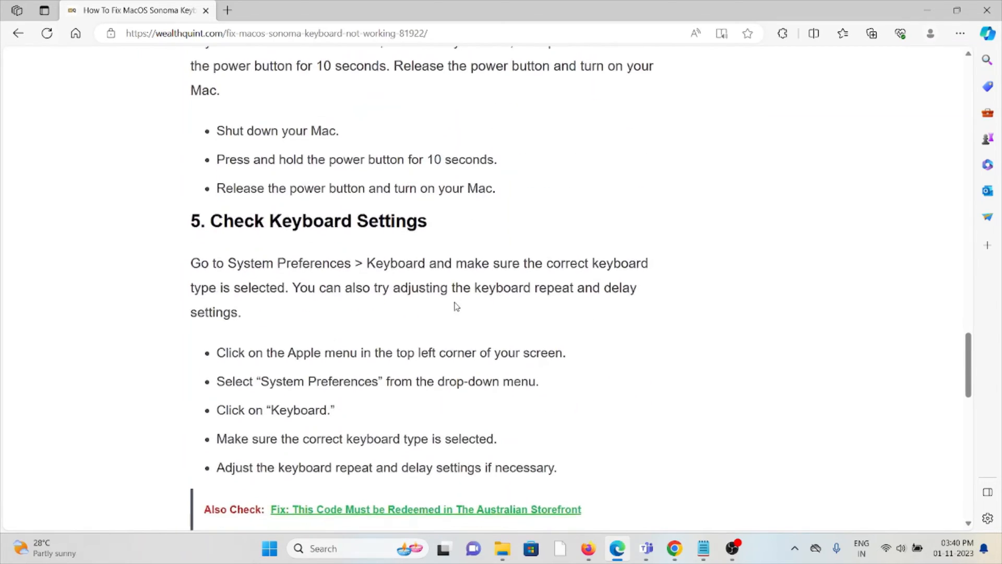
{"action": "scroll", "scroll_direction": "down", "scroll_amount": 3}
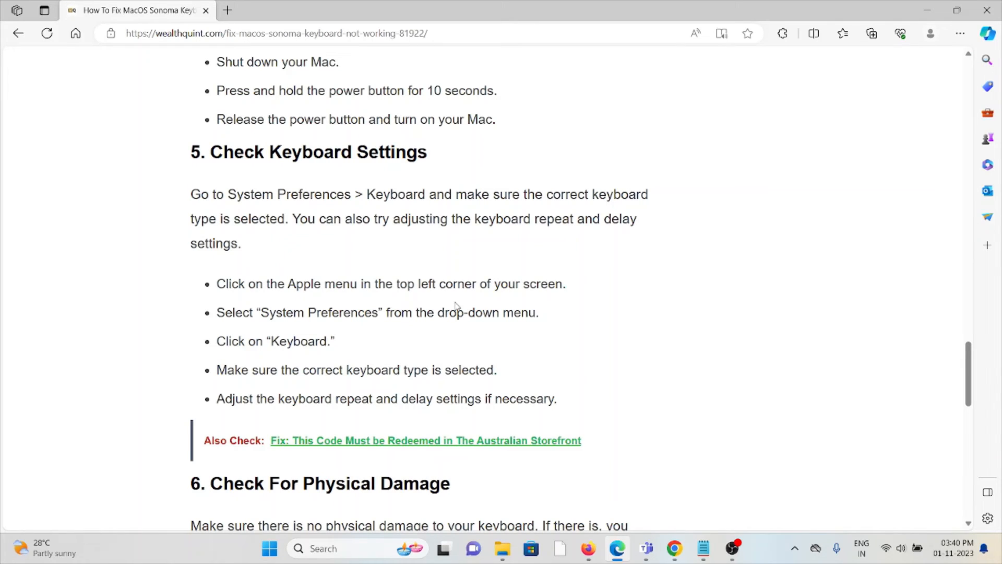
{"action": "mouse_move", "coordinate": [434, 342]}
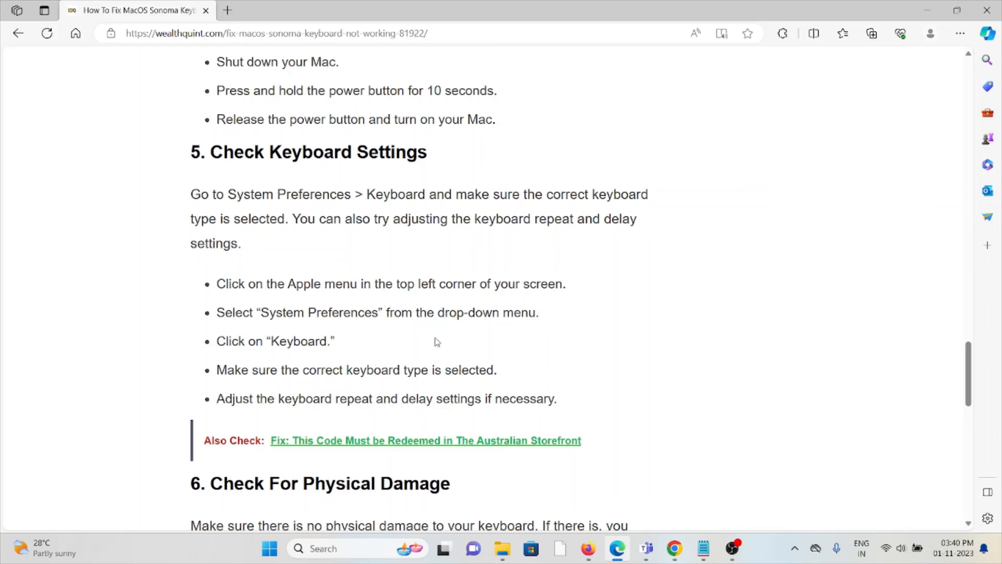
{"action": "mouse_move", "coordinate": [414, 346]}
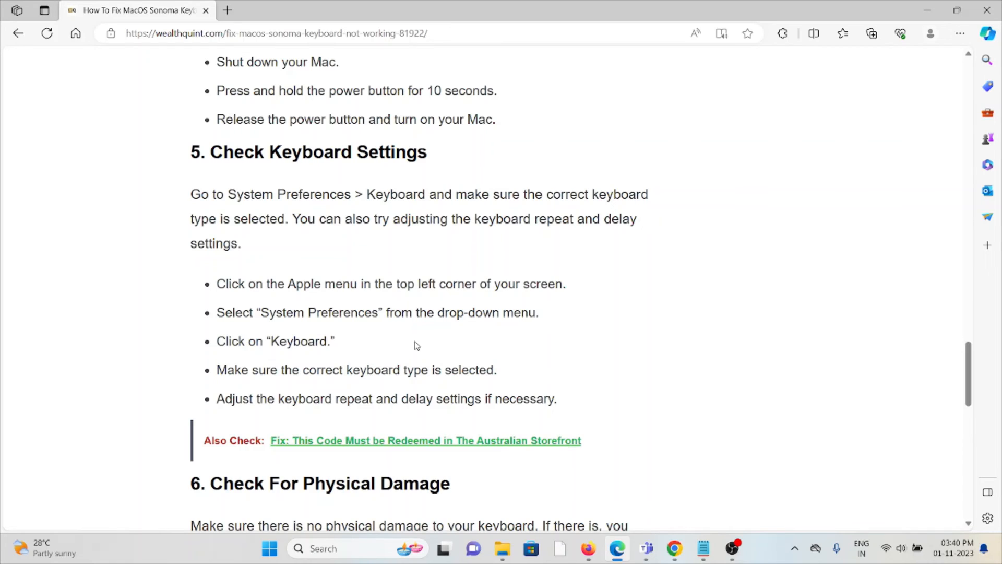
{"action": "mouse_move", "coordinate": [385, 346]}
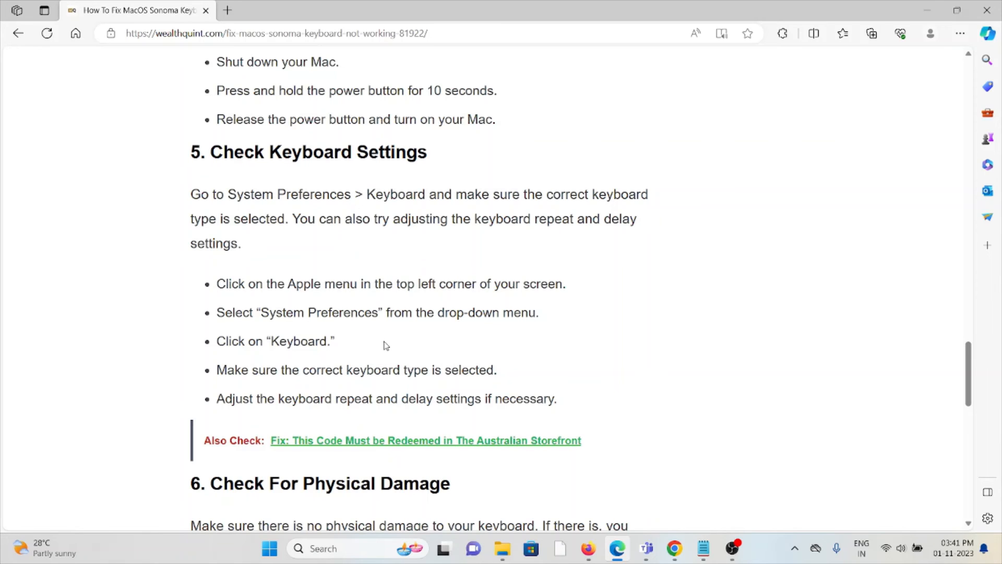
{"action": "mouse_move", "coordinate": [366, 360]}
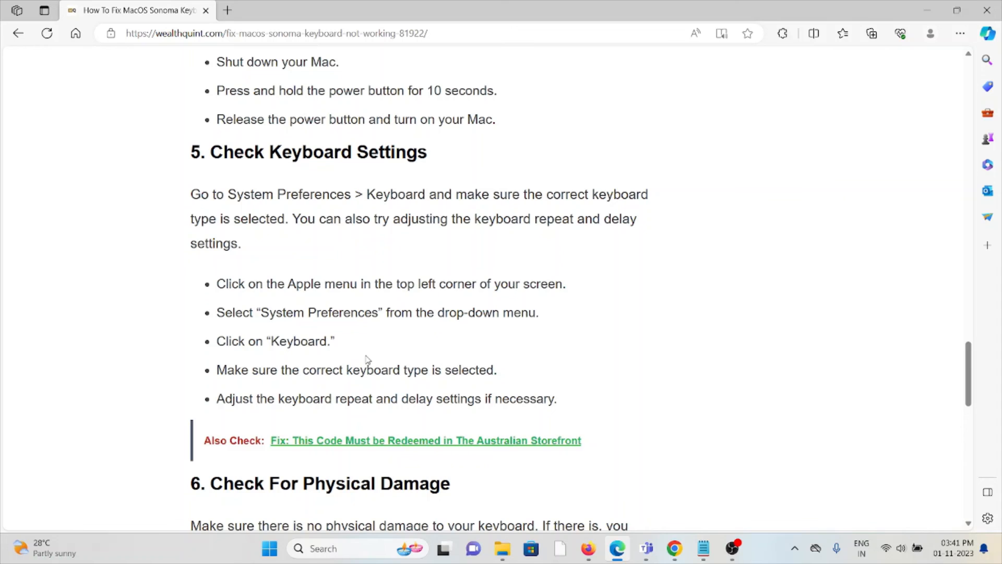
{"action": "scroll", "scroll_direction": "down", "scroll_amount": 3}
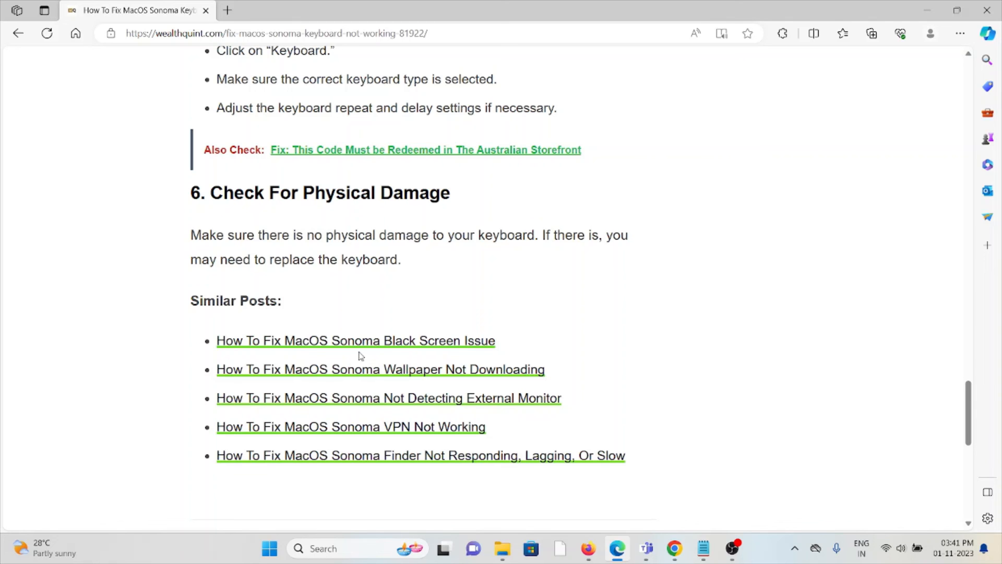
{"action": "scroll", "scroll_direction": "up", "scroll_amount": 3}
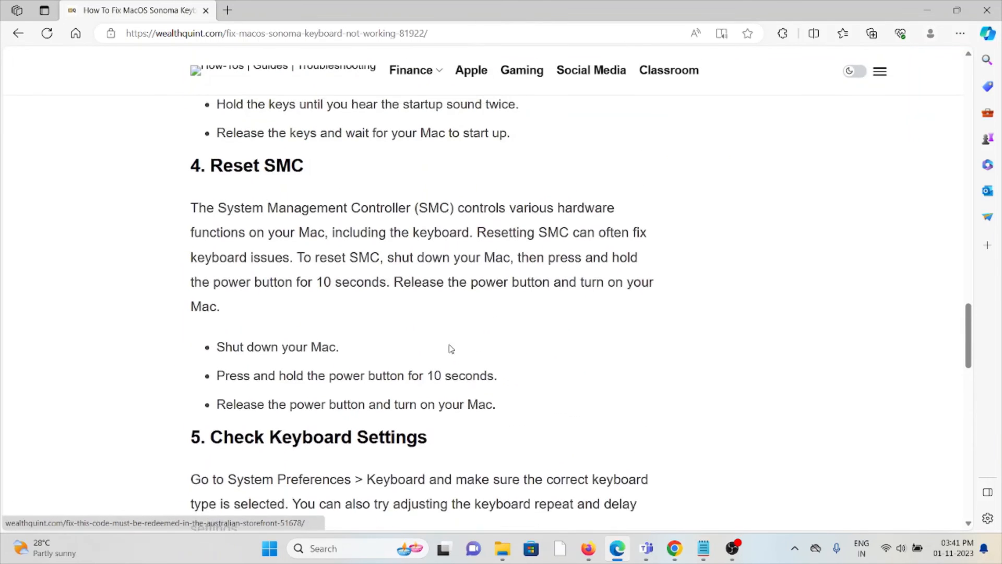
{"action": "scroll", "scroll_direction": "up", "scroll_amount": 3}
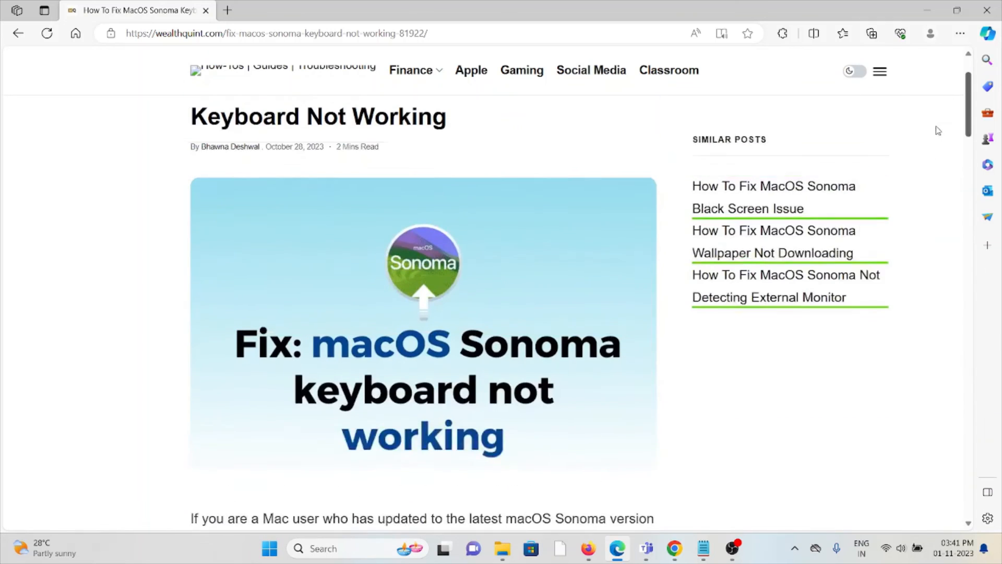
{"action": "scroll", "scroll_direction": "up", "scroll_amount": 3}
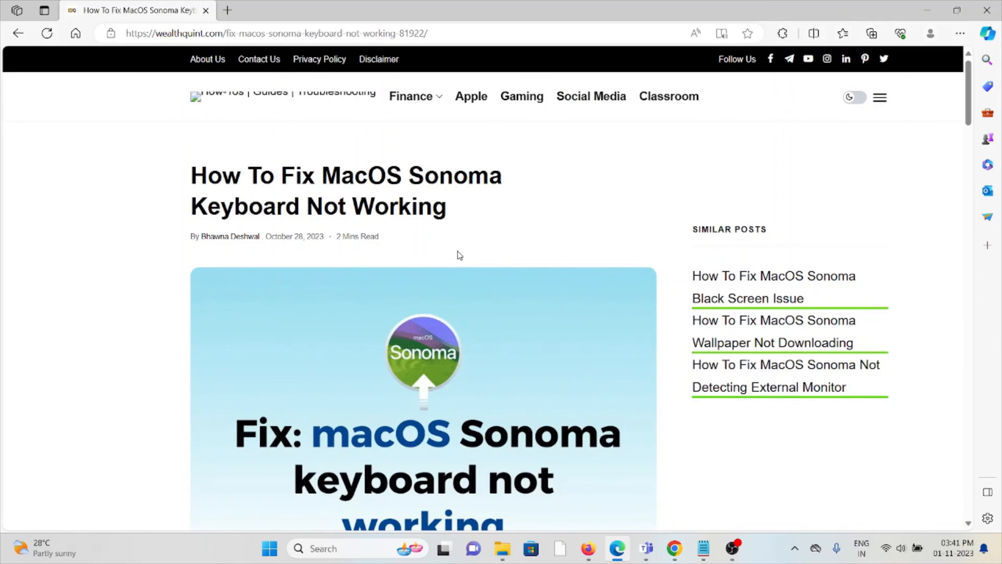